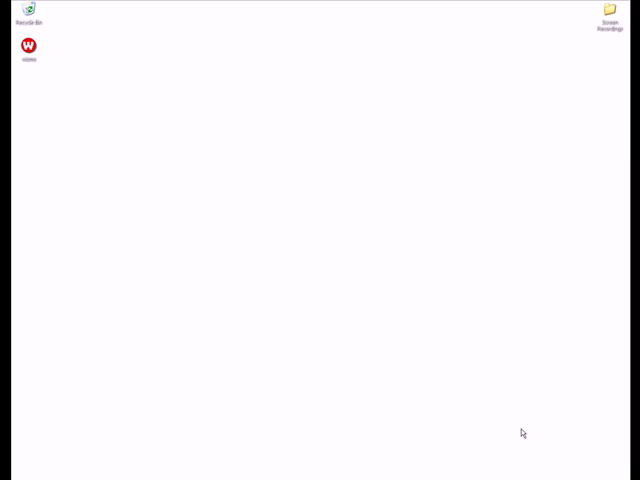
Create a desktop shortcut to wizmo from its right-click menu.
right_click(28, 46)
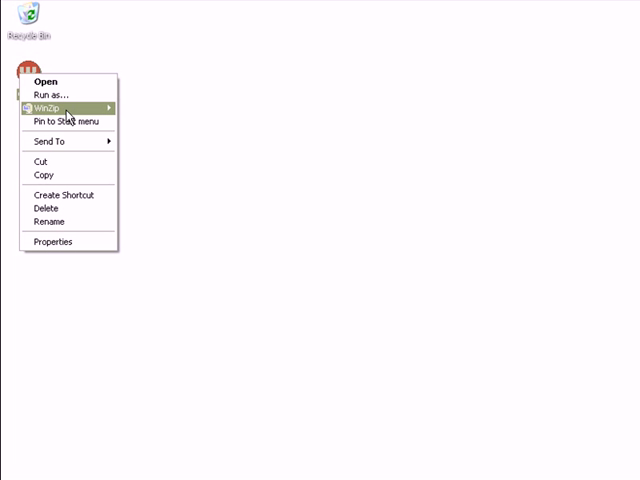
click(64, 194)
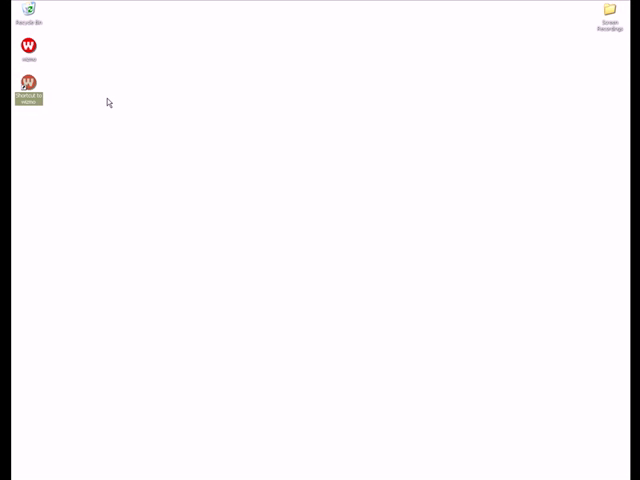
Bring up the Properties of the new 'Shortcut to wizmo'.
right_click(28, 82)
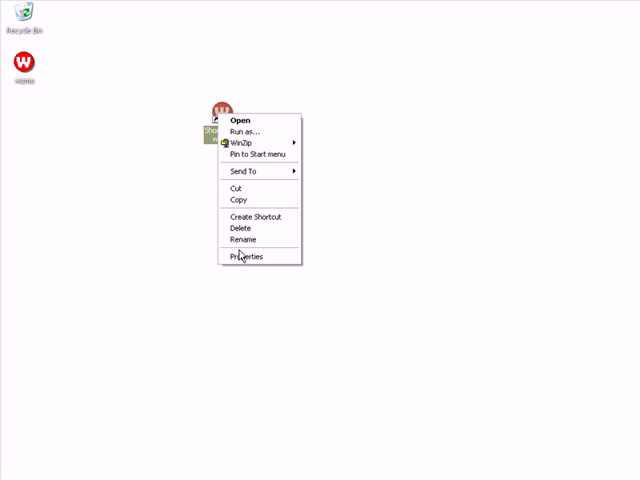
click(244, 256)
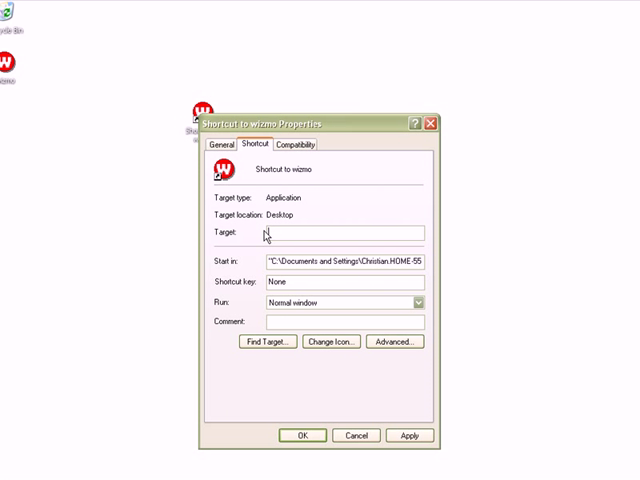
Enter 'wizmo' as the start of the shortcut's Target 'wizmo open E'.
text(wizm)
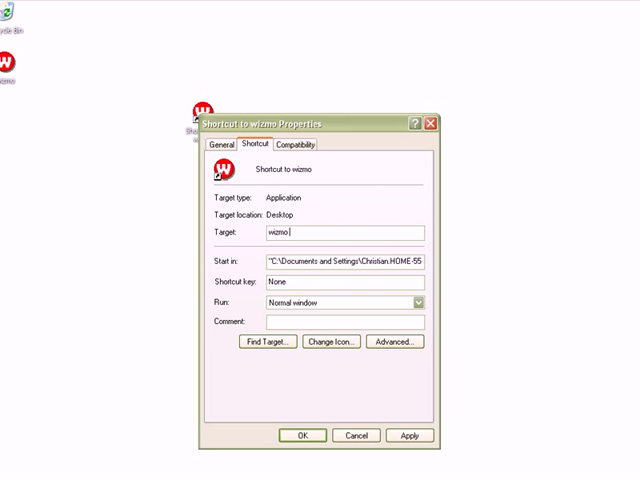
text(open E:)
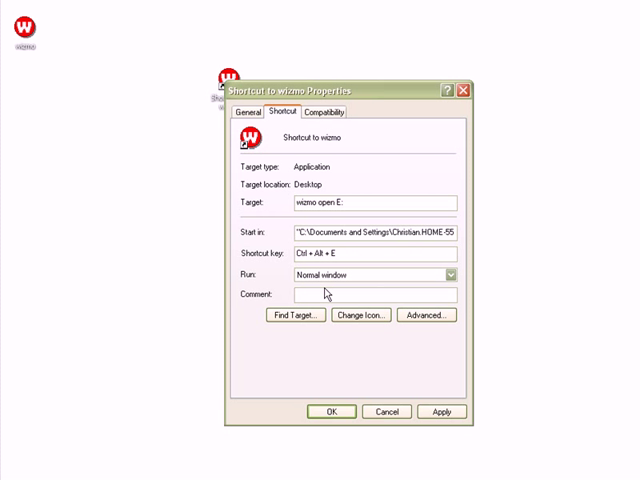
Bring up the Change Icon list to pick a drive icon for the shortcut.
click(360, 316)
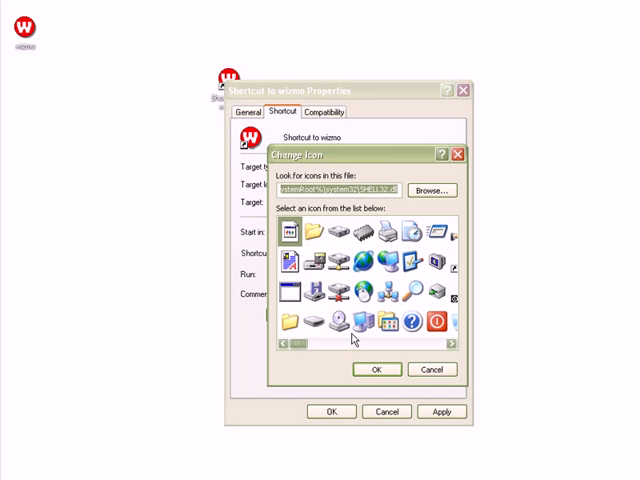
mouse_move(324, 188)
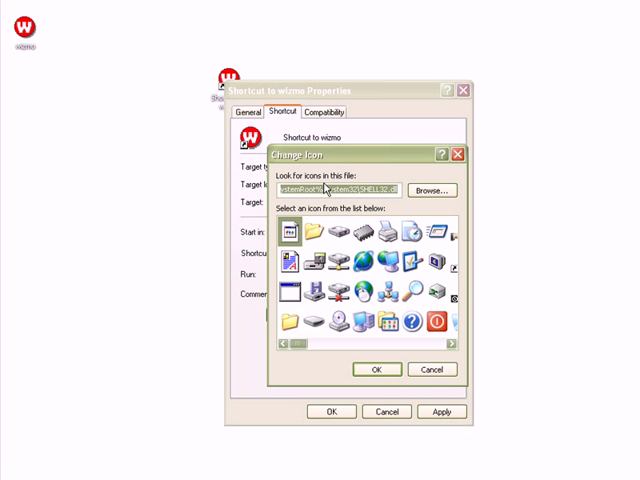
mouse_move(402, 206)
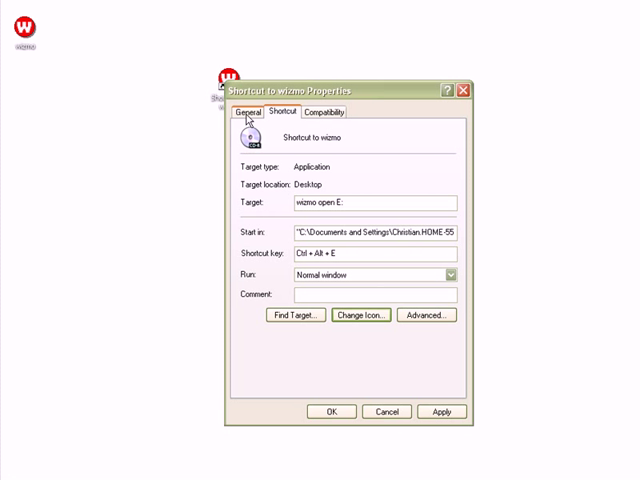
Rename the shortcut to 'Open E Drive' on the General tab.
click(248, 112)
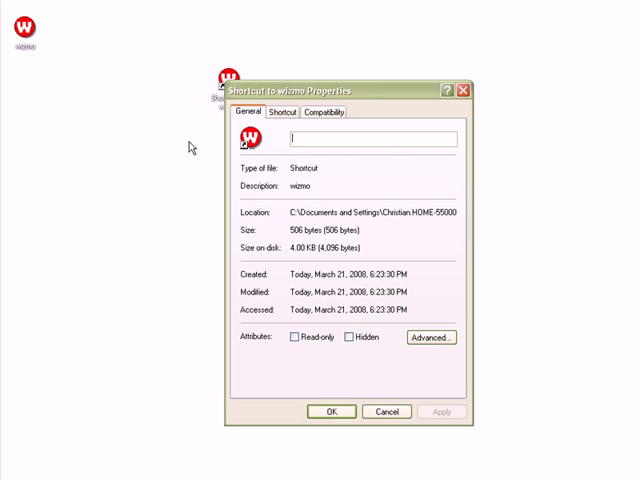
text(Open E)
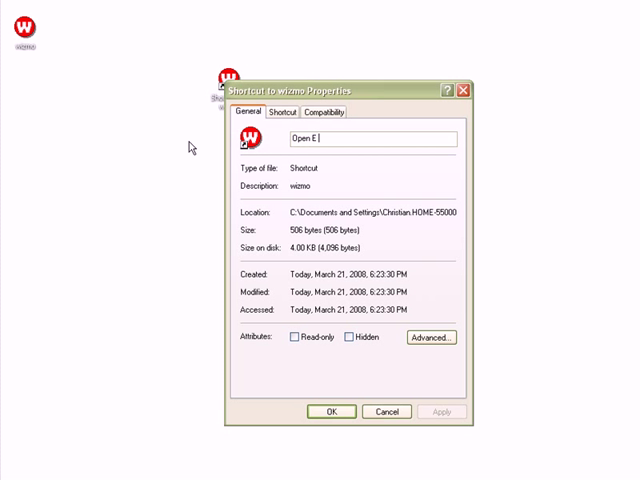
text(Drive)
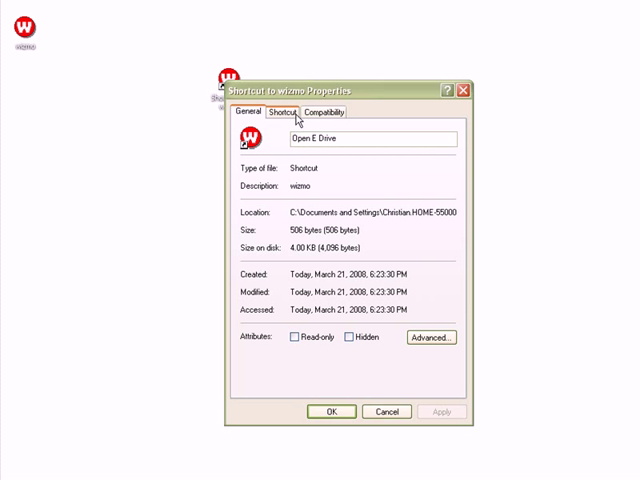